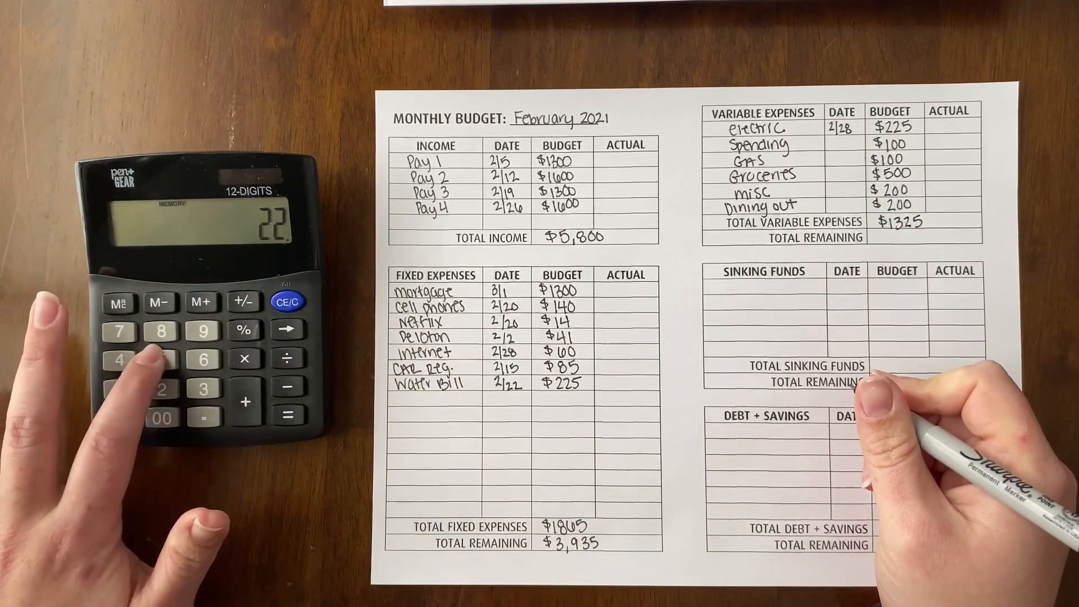
# Complete the 225 water bill entry on the calculator, then clear the display
pyautogui.click(162, 360)
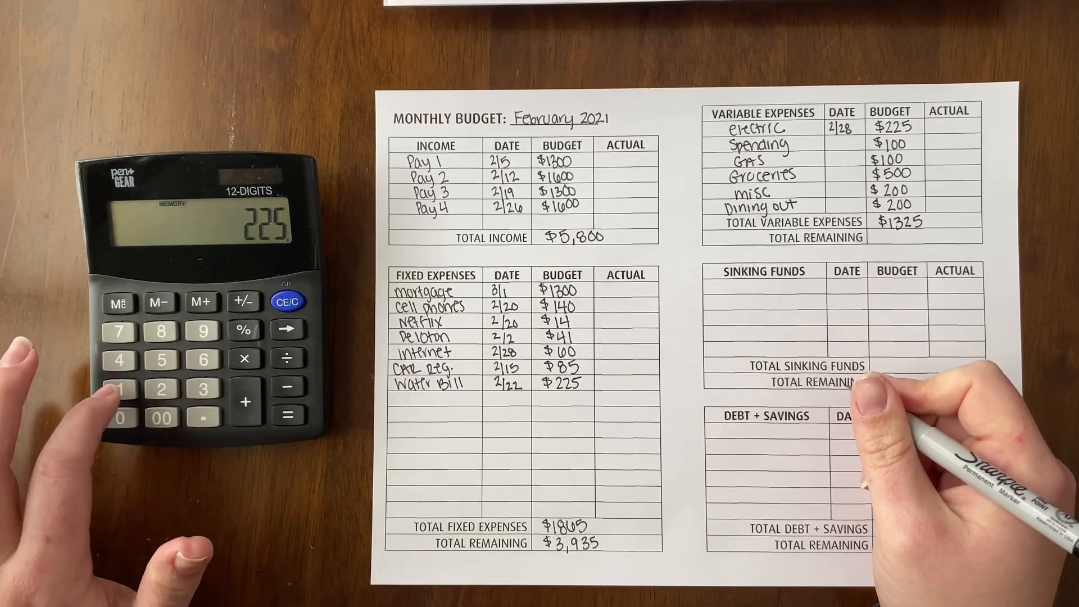
pyautogui.click(288, 301)
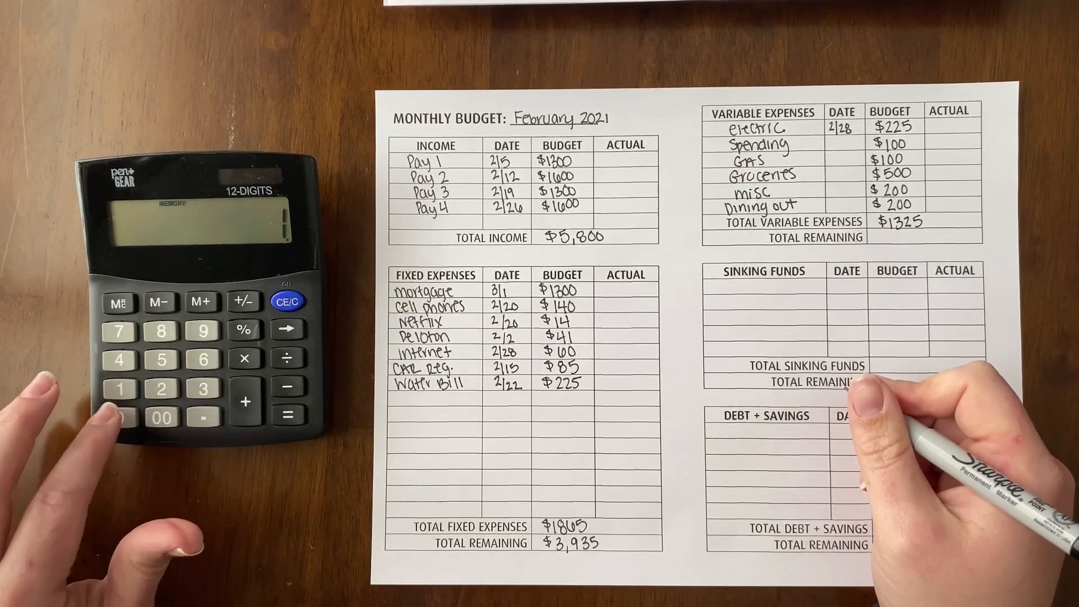